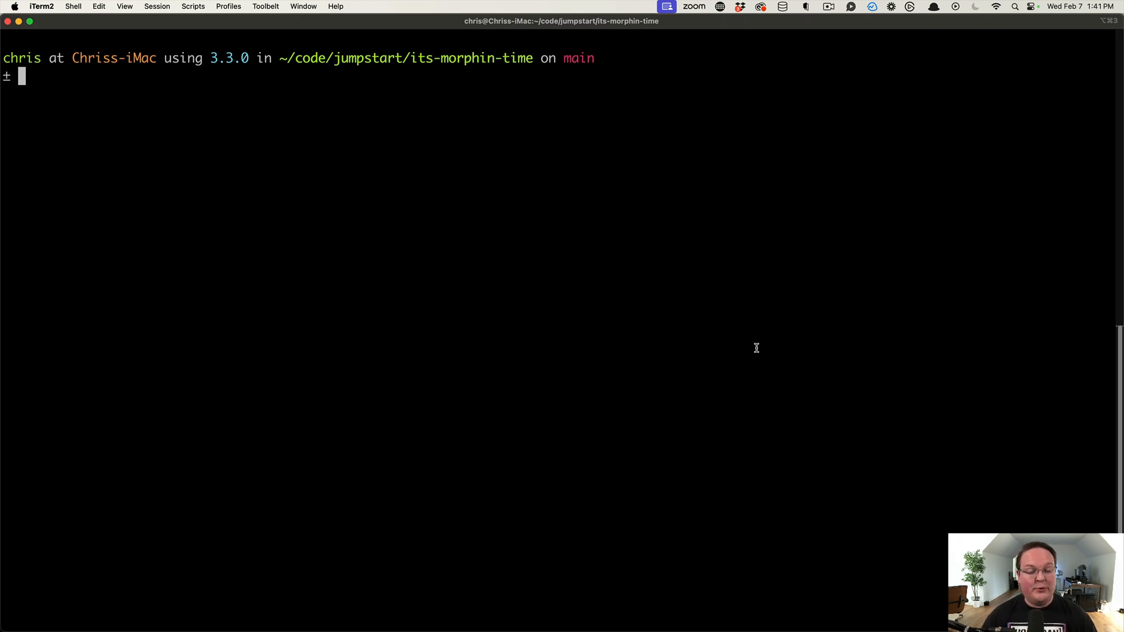
Run 'rails g' to print generator usage, options and the list of available generators.
type("r")
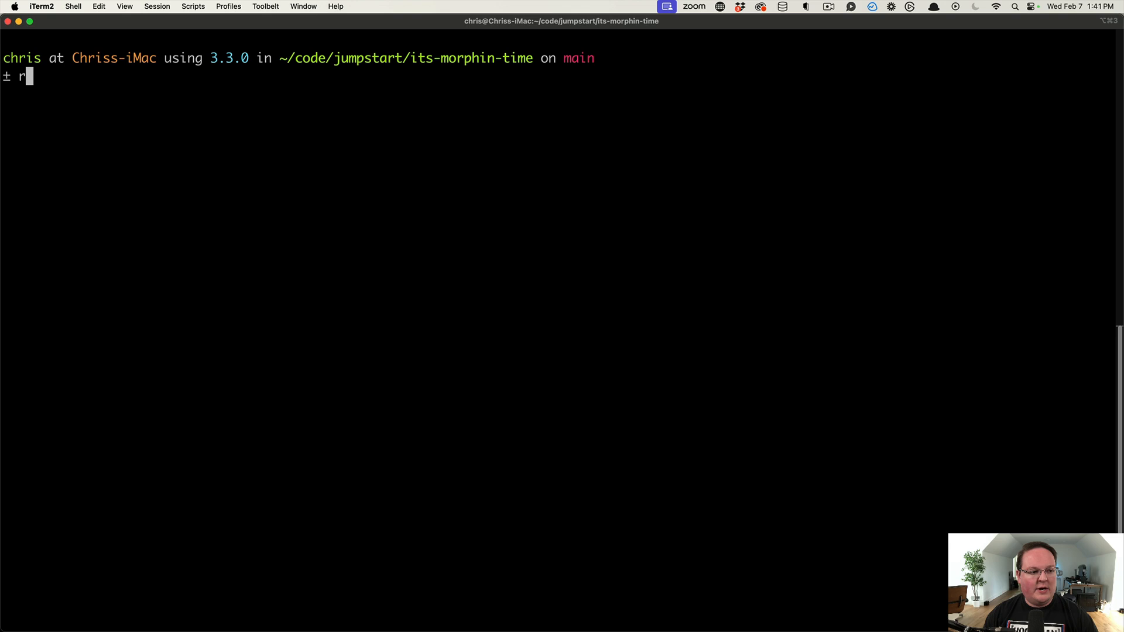
type("ails g")
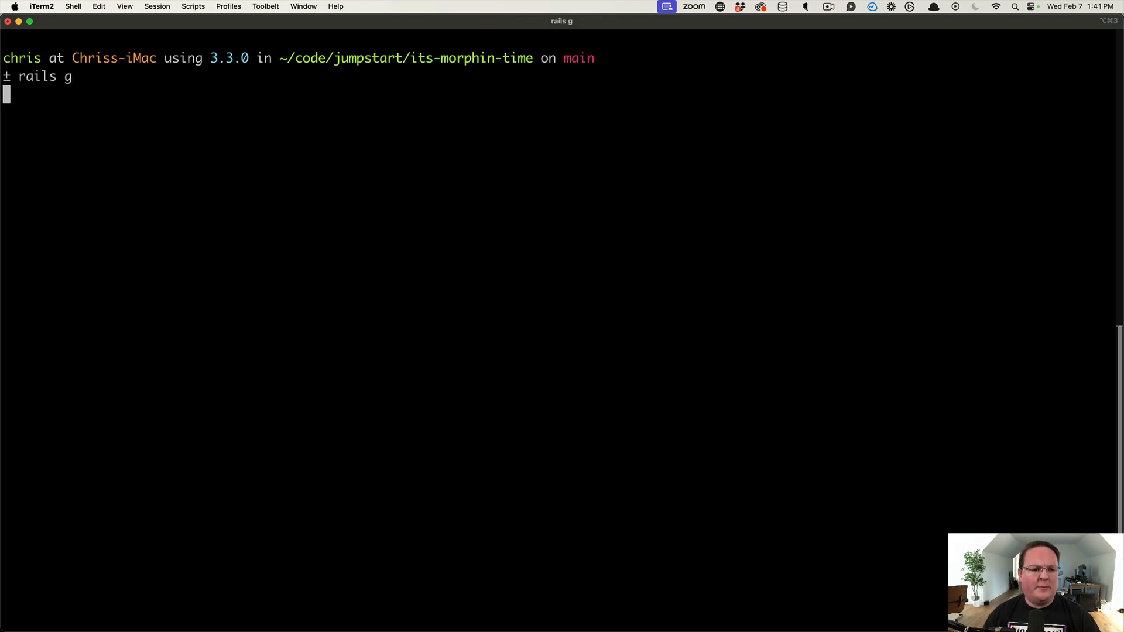
key("Return")
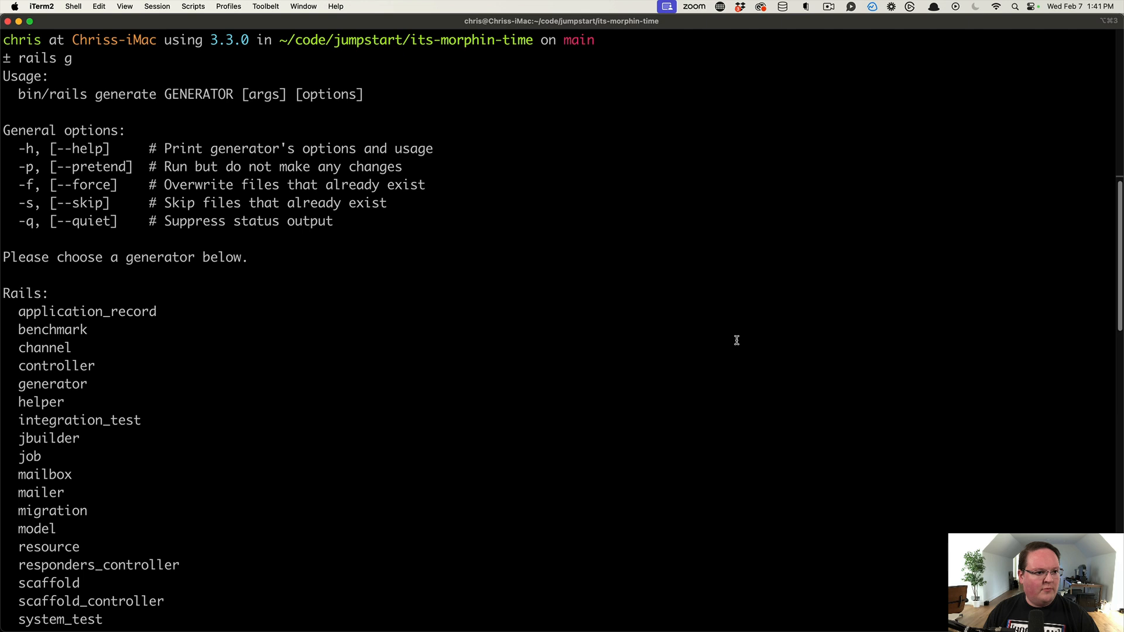
mouse_move(63, 102)
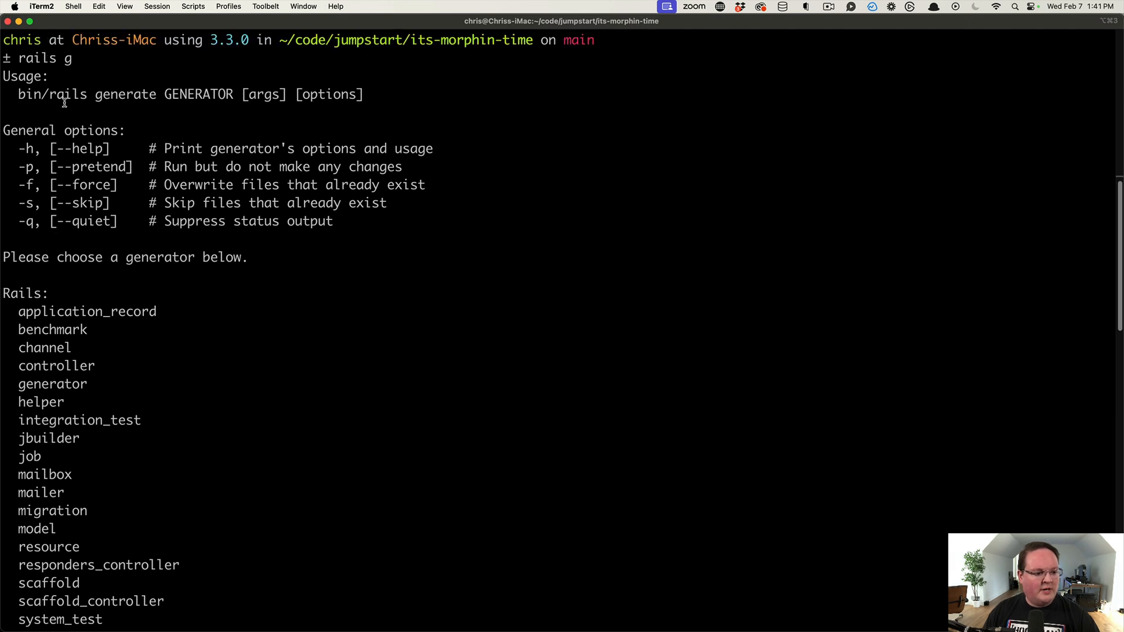
mouse_move(248, 253)
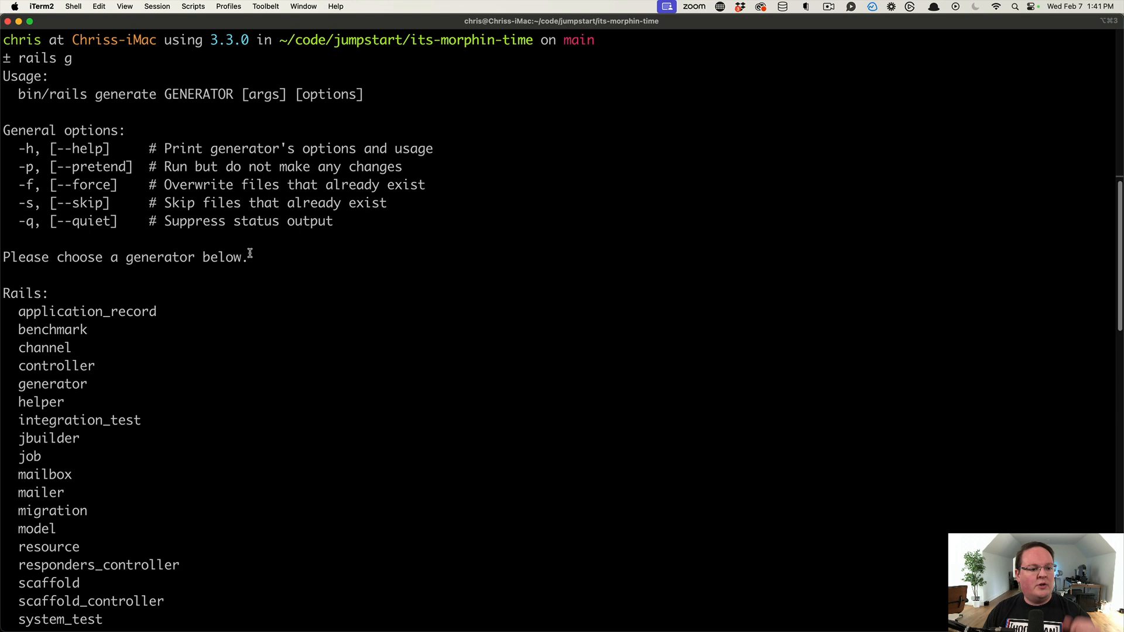
mouse_move(192, 98)
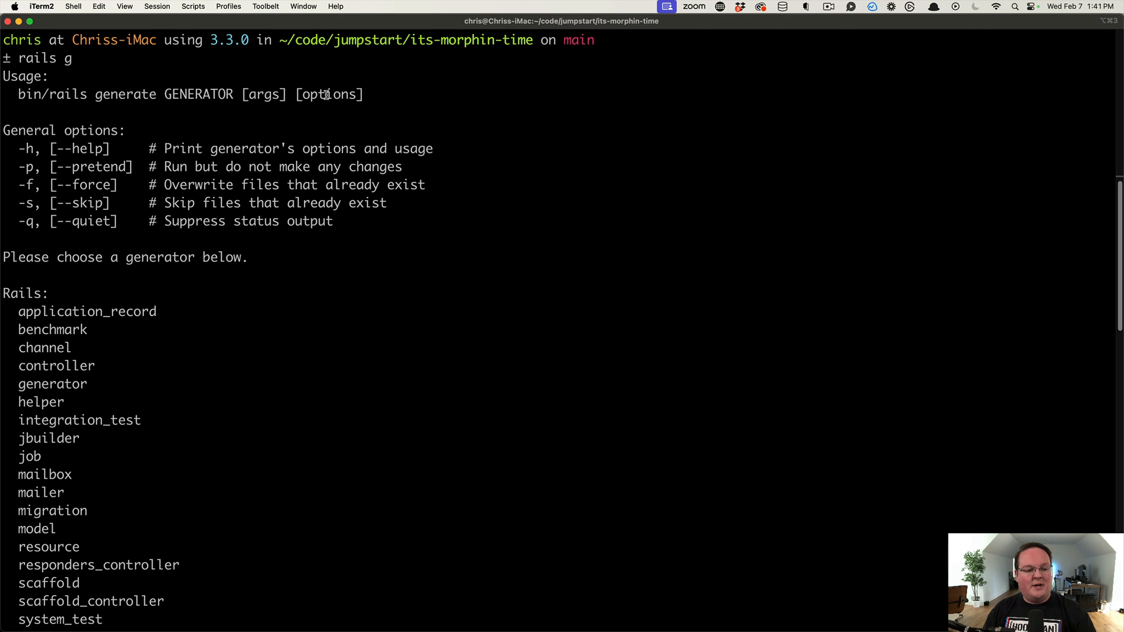
mouse_move(23, 292)
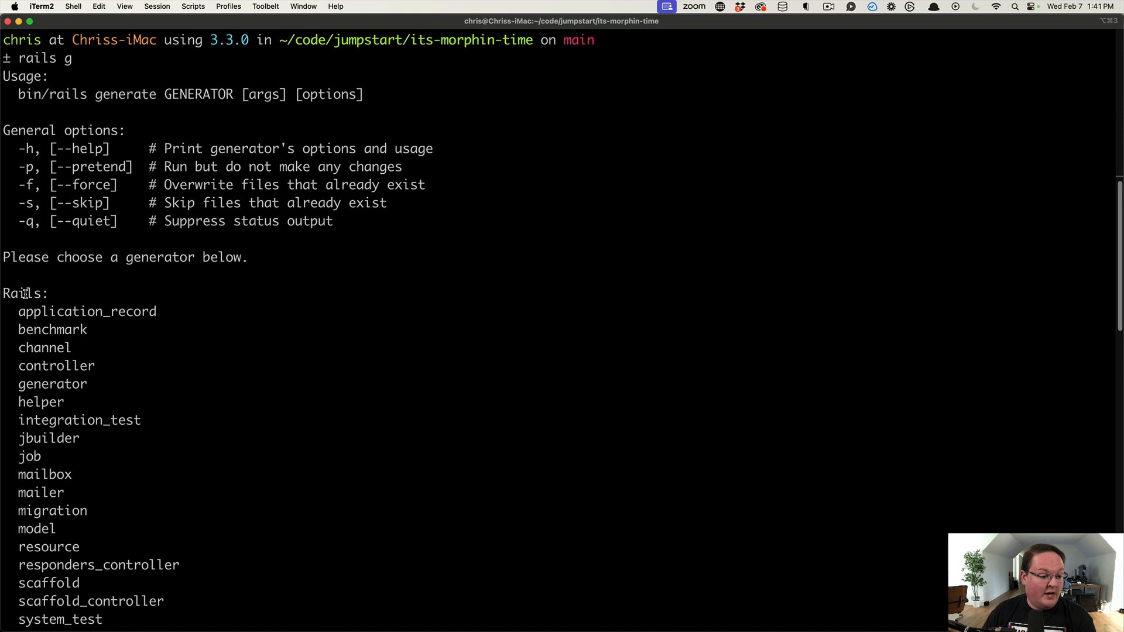
double_click(25, 293)
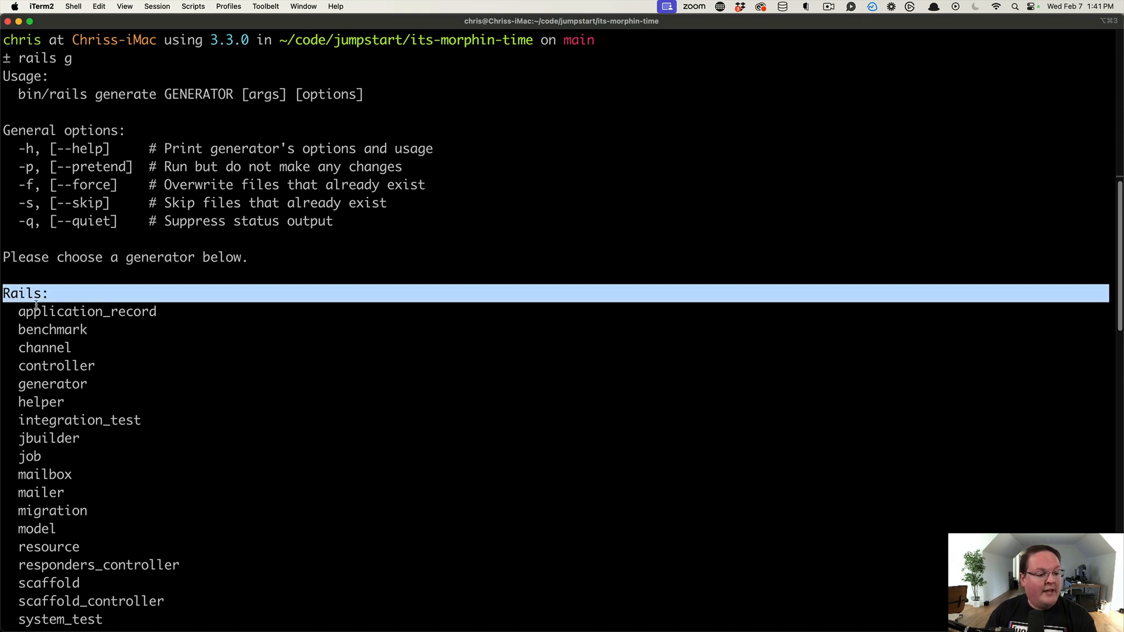
scroll("down", 3)
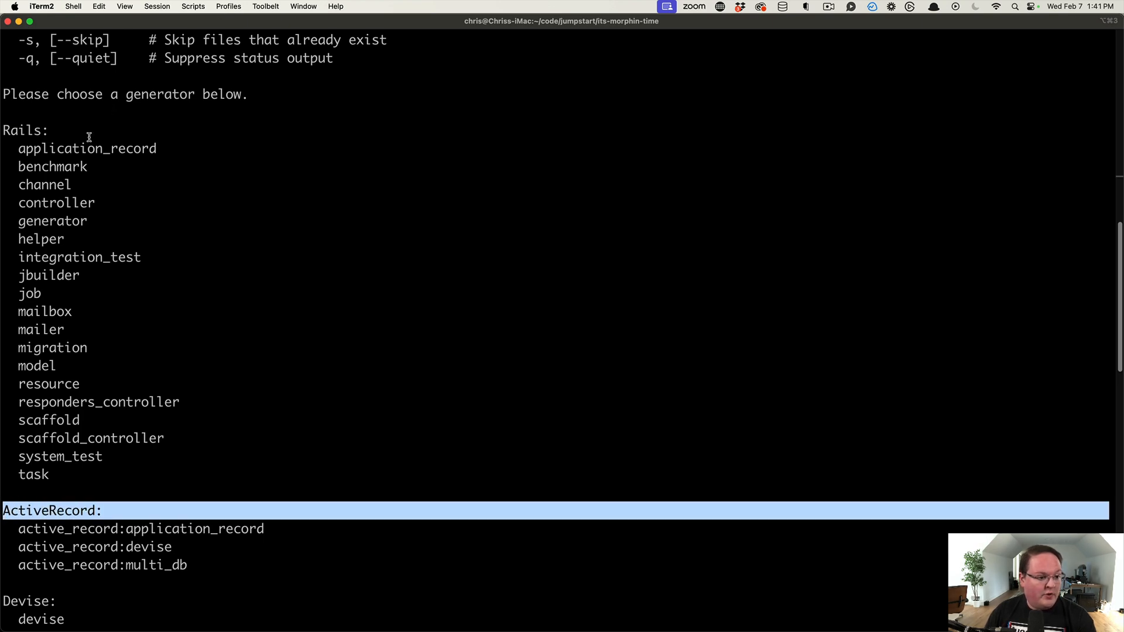
left_click(50, 420)
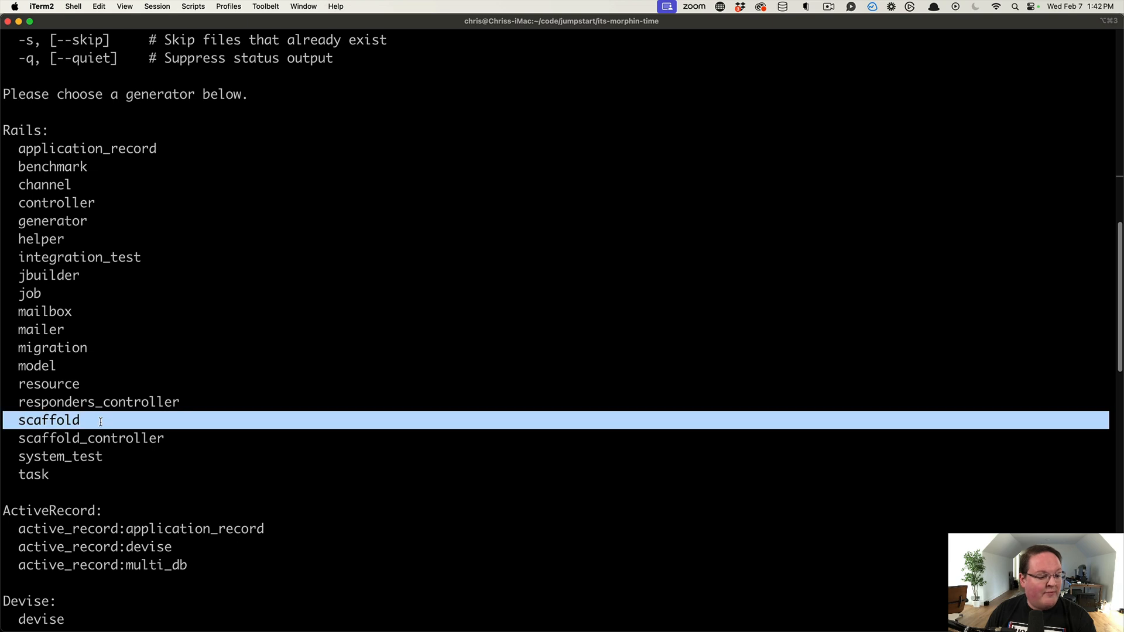
scroll("down", 3)
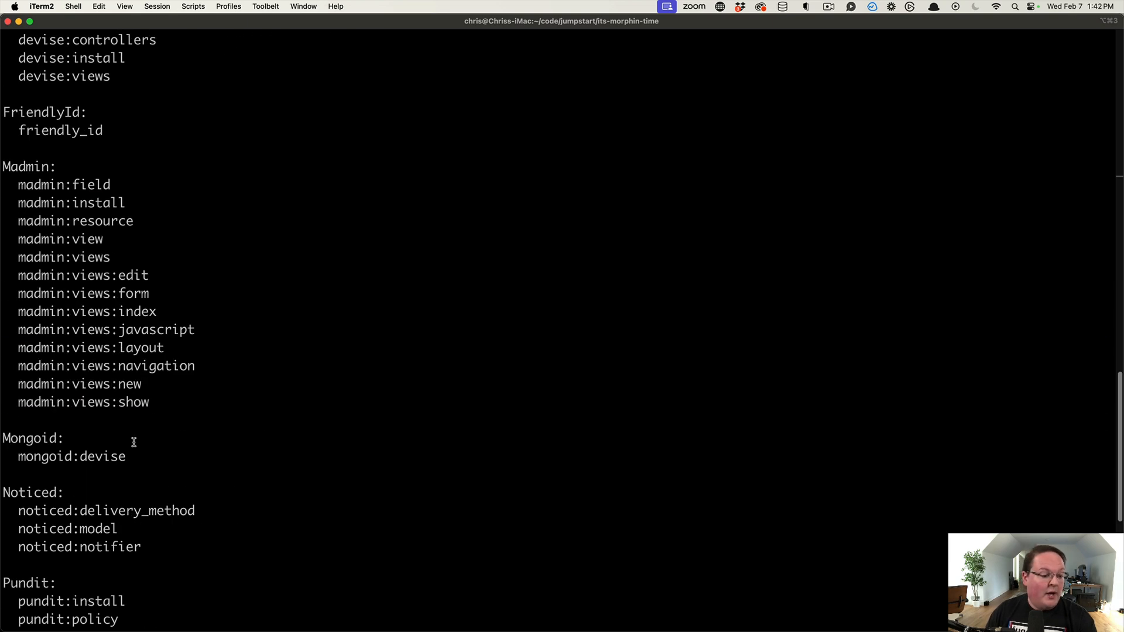
scroll("up", 3)
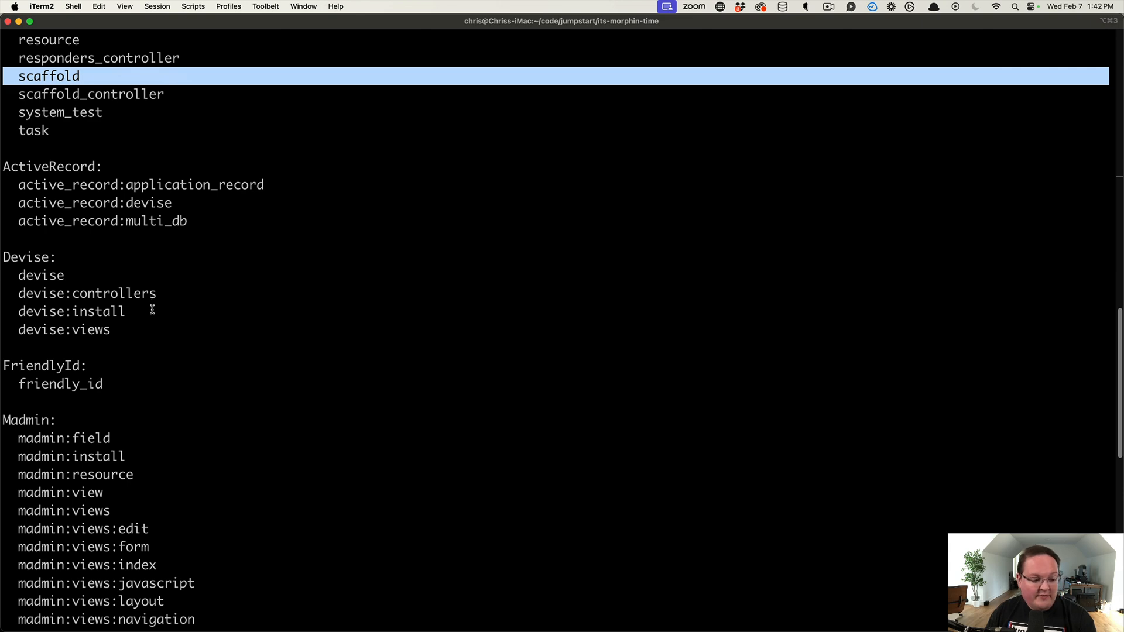
scroll("down", 3)
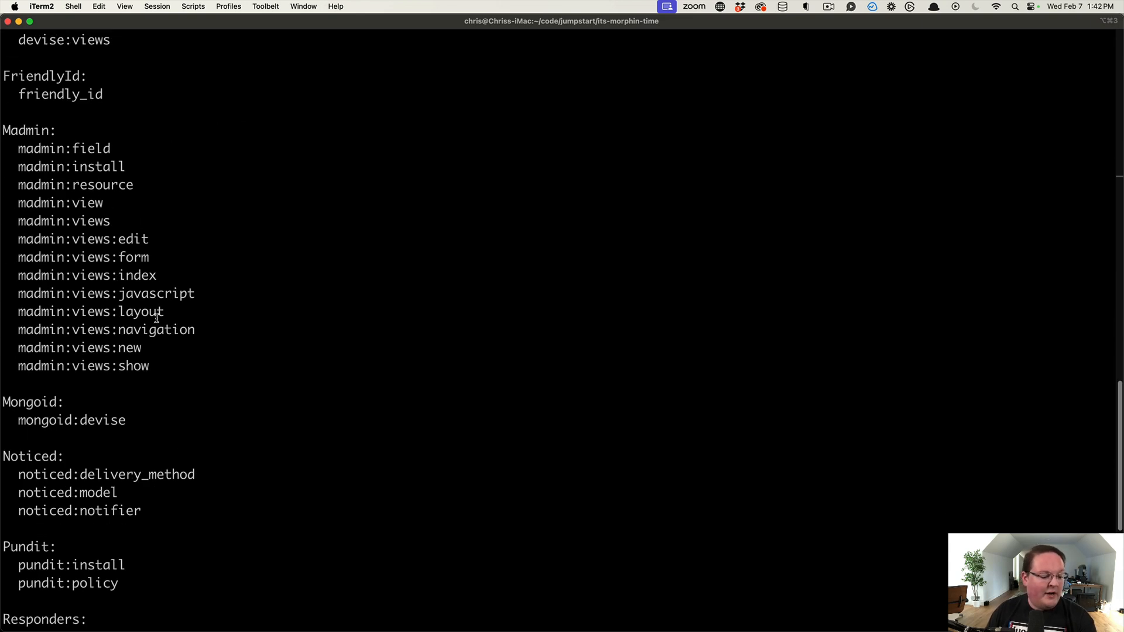
scroll("down", 3)
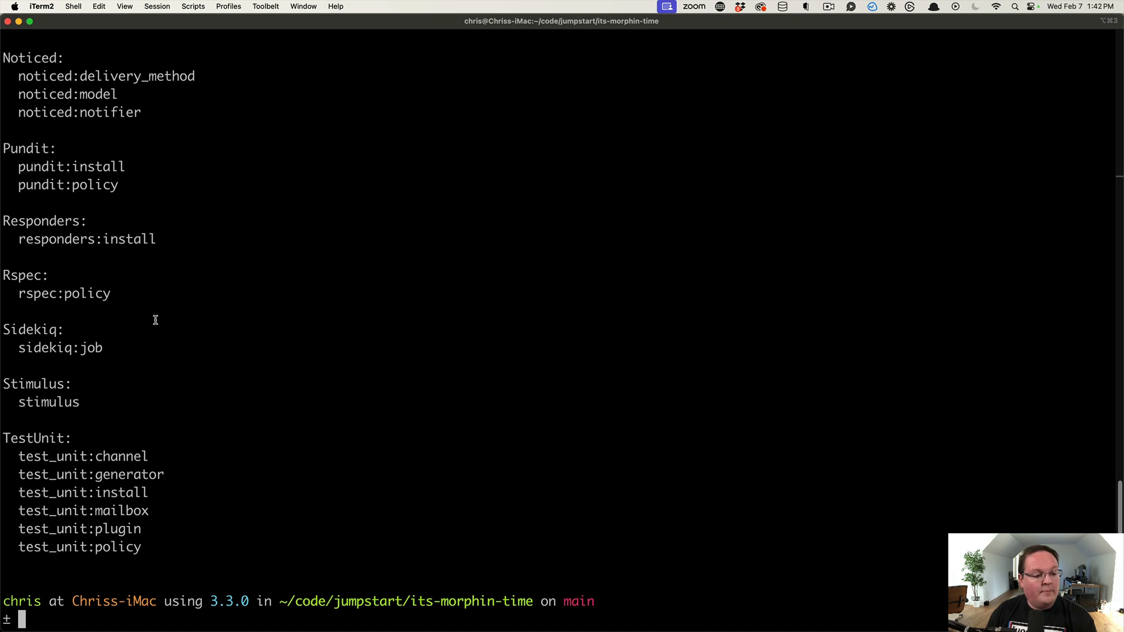
mouse_move(168, 311)
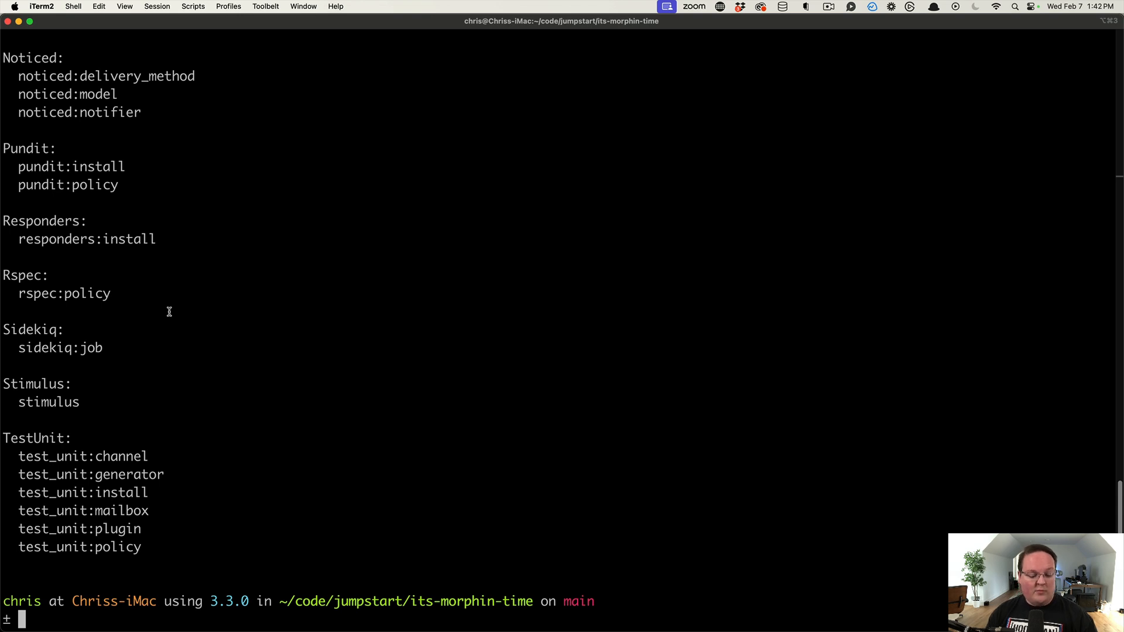
Run 'rails g scaffold Post title body:text' to generate the Post scaffold files.
type("rails g")
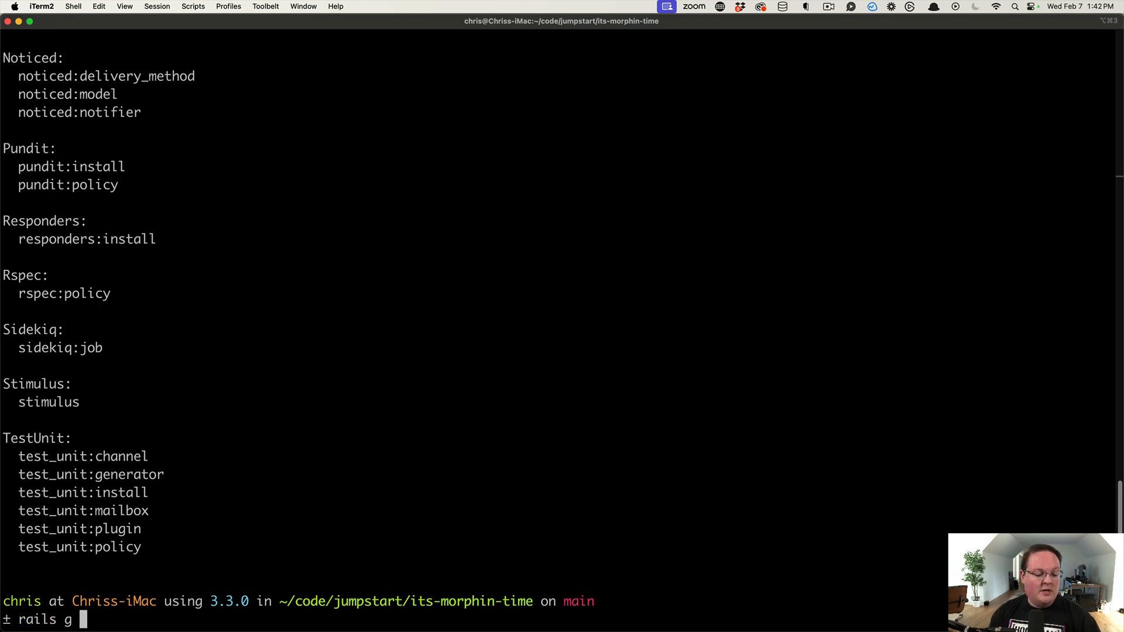
type("scaffold")
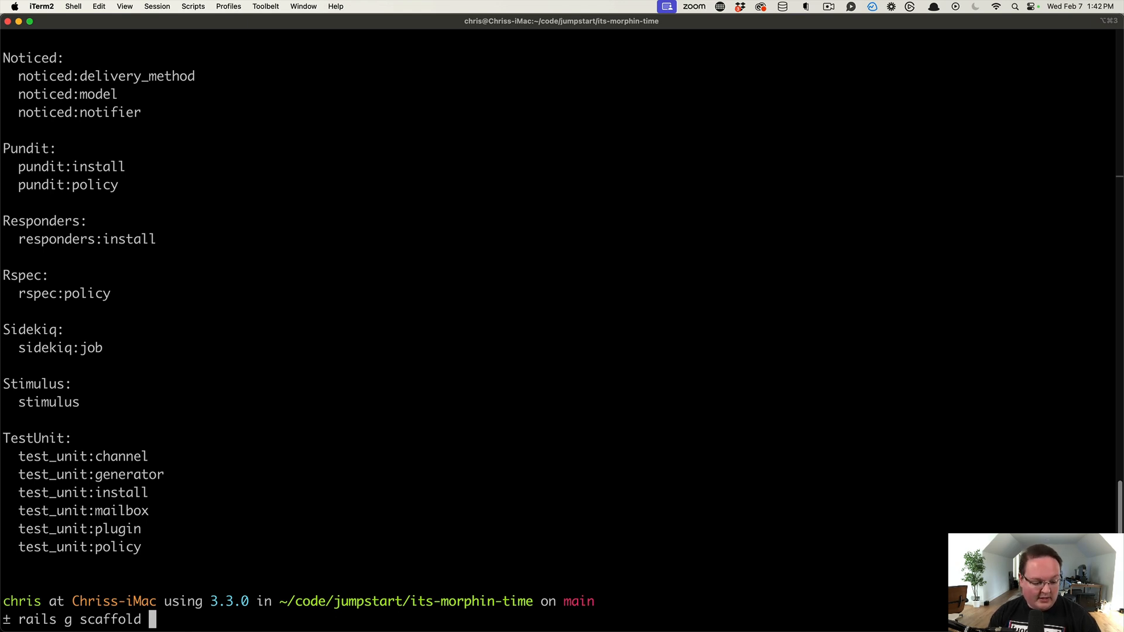
type("Post title body")
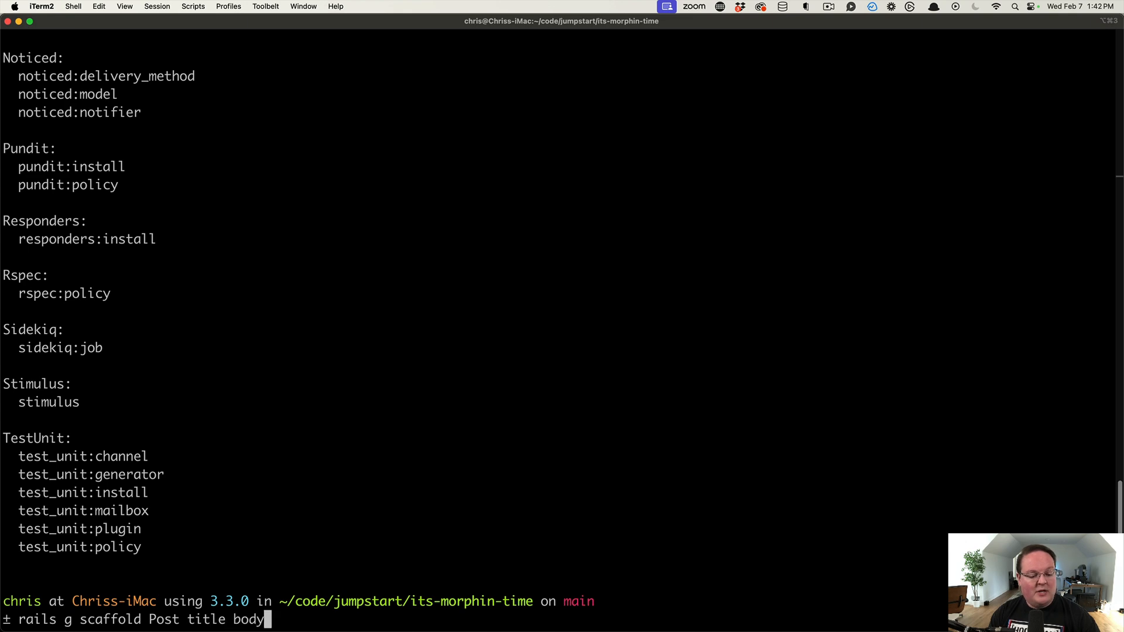
type(":text")
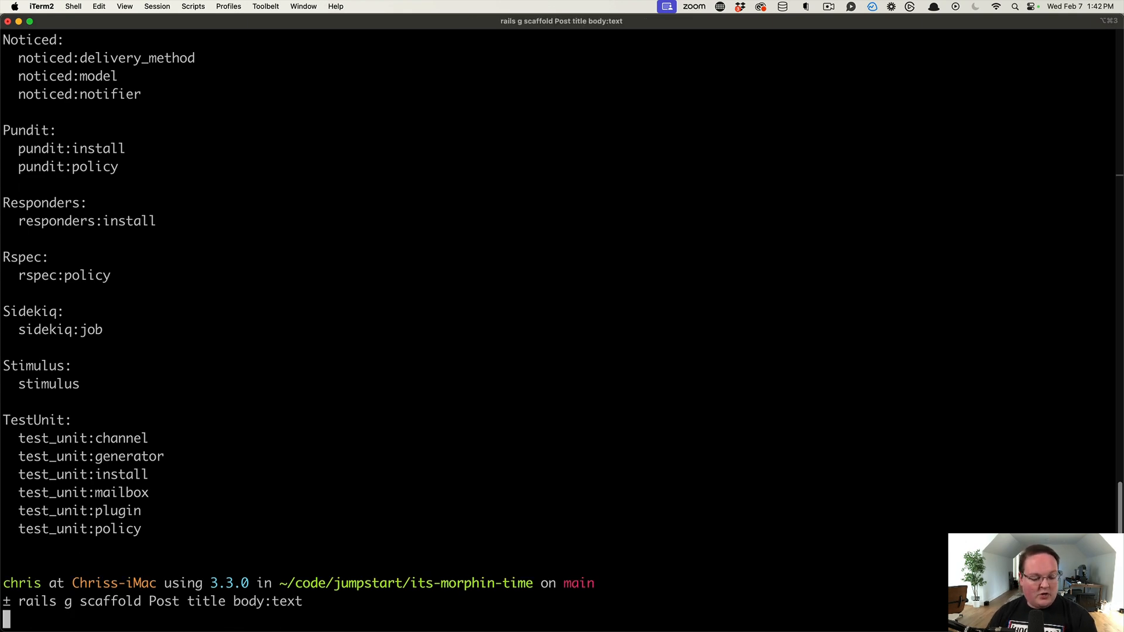
key("Return")
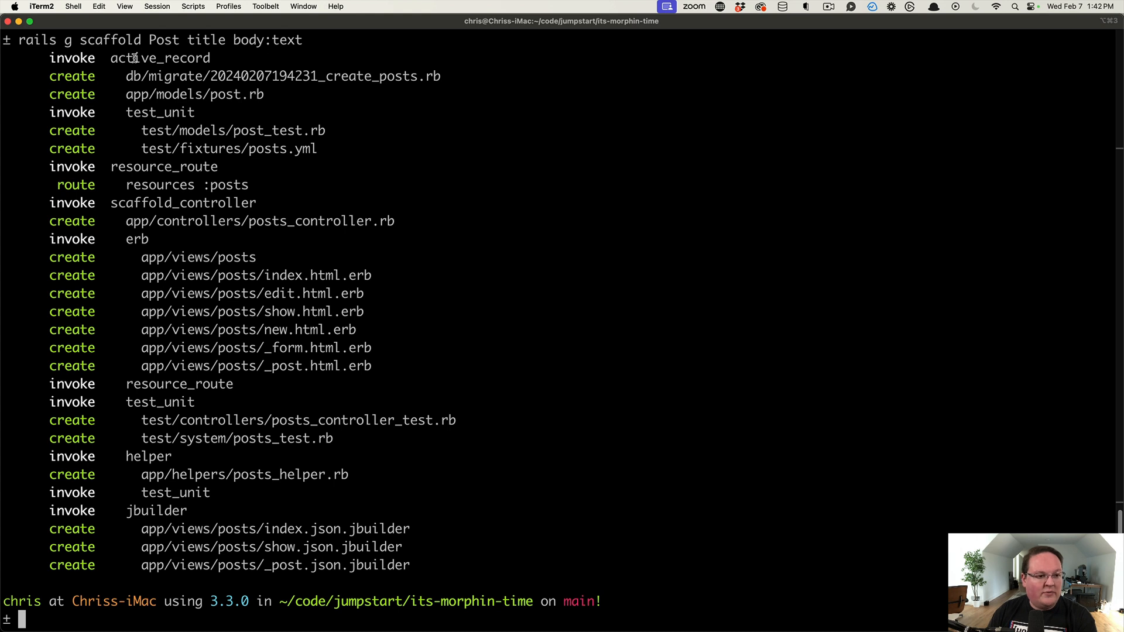
Highlight resource_route, the posts controller path, erb, jbuilder and 'scaffold' in the output.
double_click(161, 59)
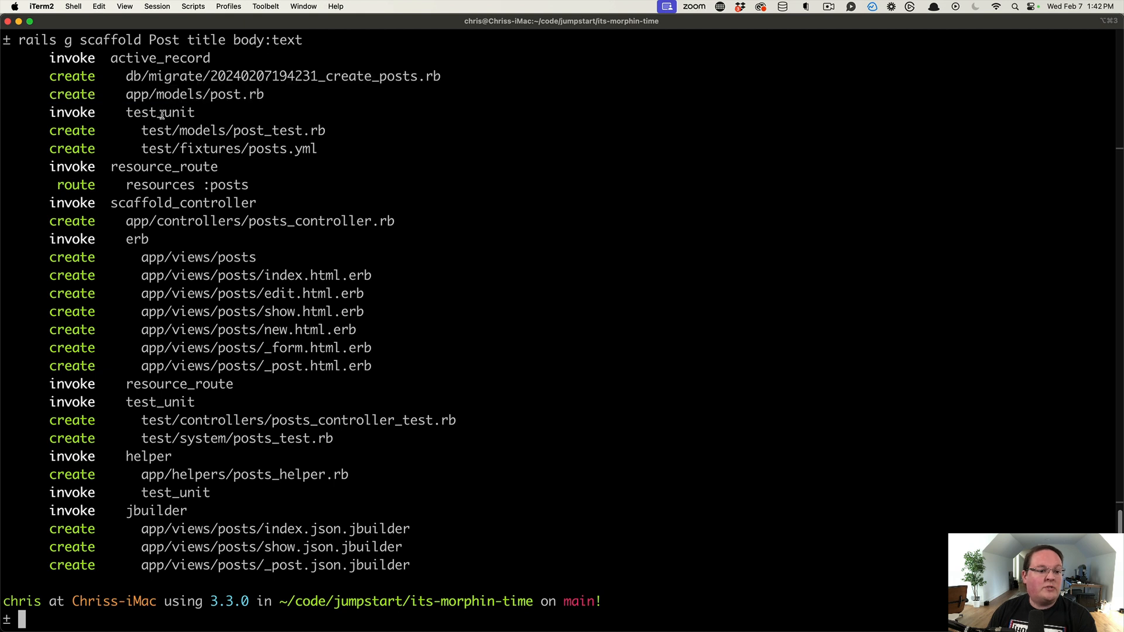
left_click_drag(141, 130, 317, 148)
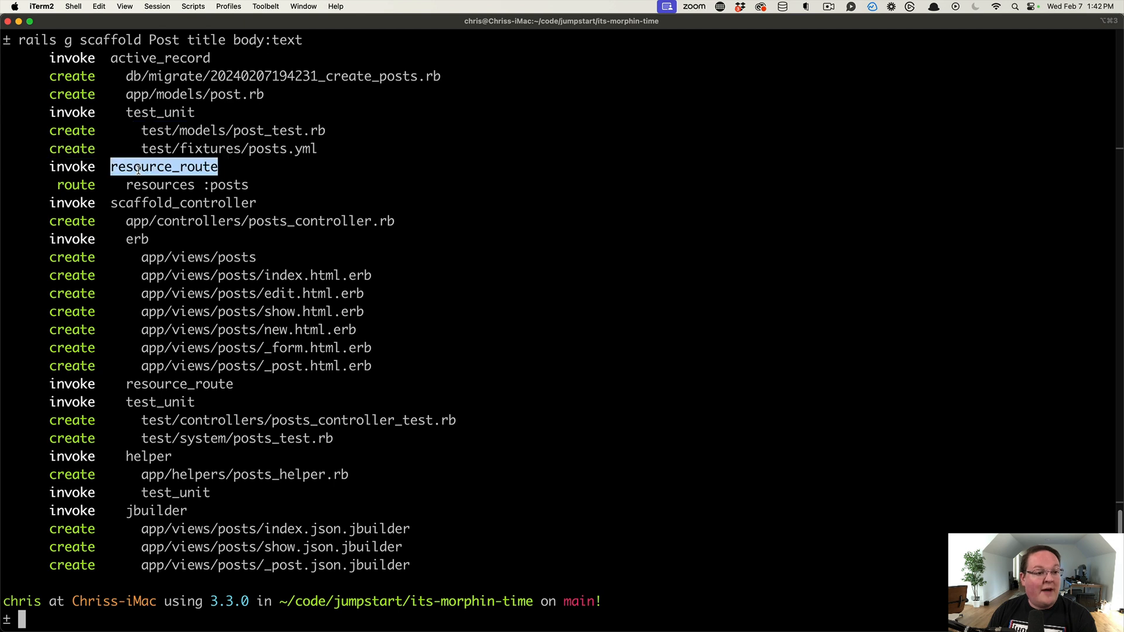
mouse_move(167, 184)
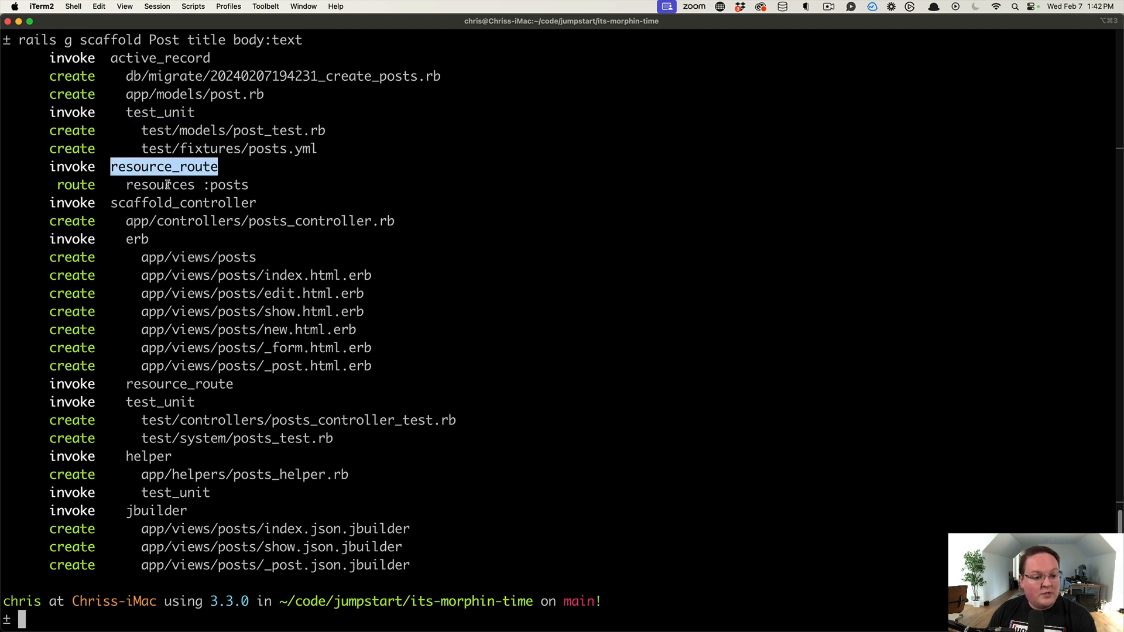
double_click(260, 221)
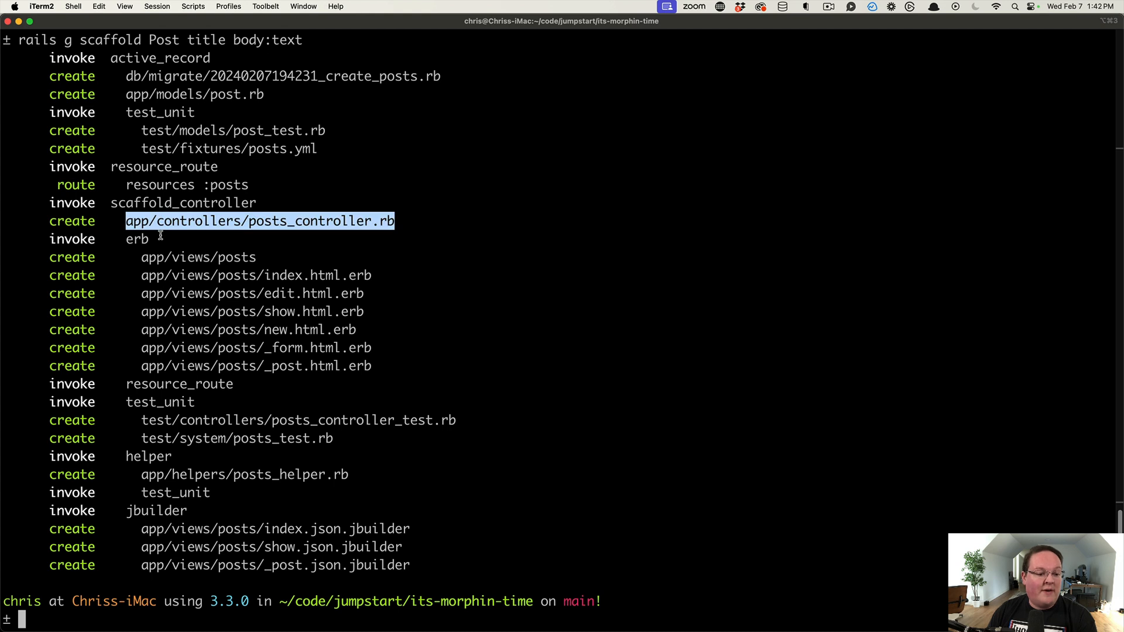
left_click(179, 204)
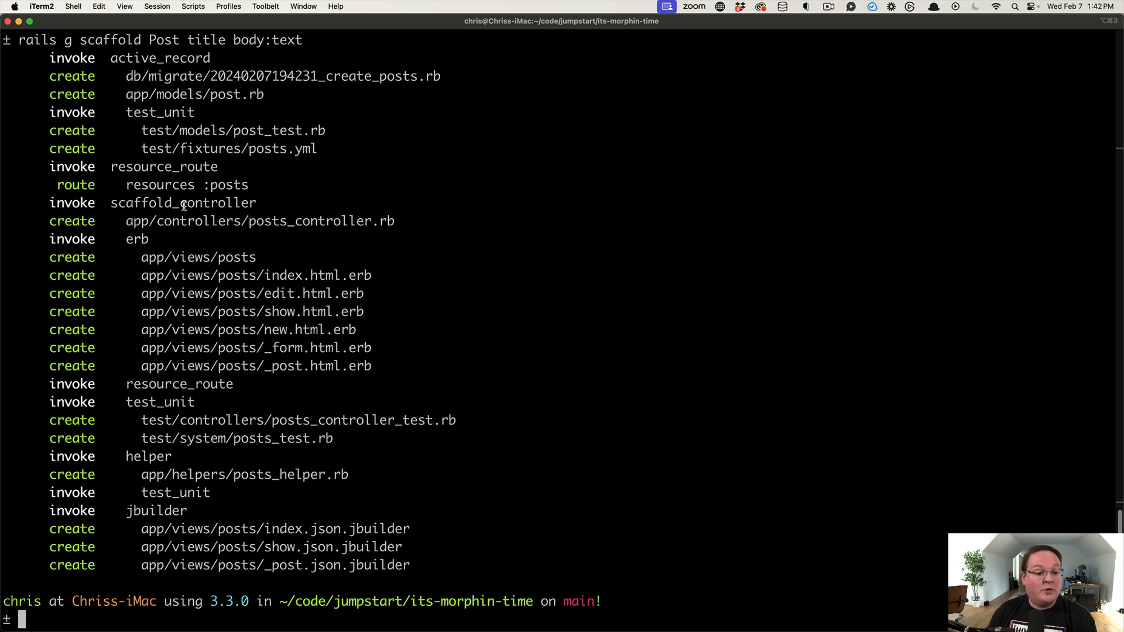
double_click(135, 239)
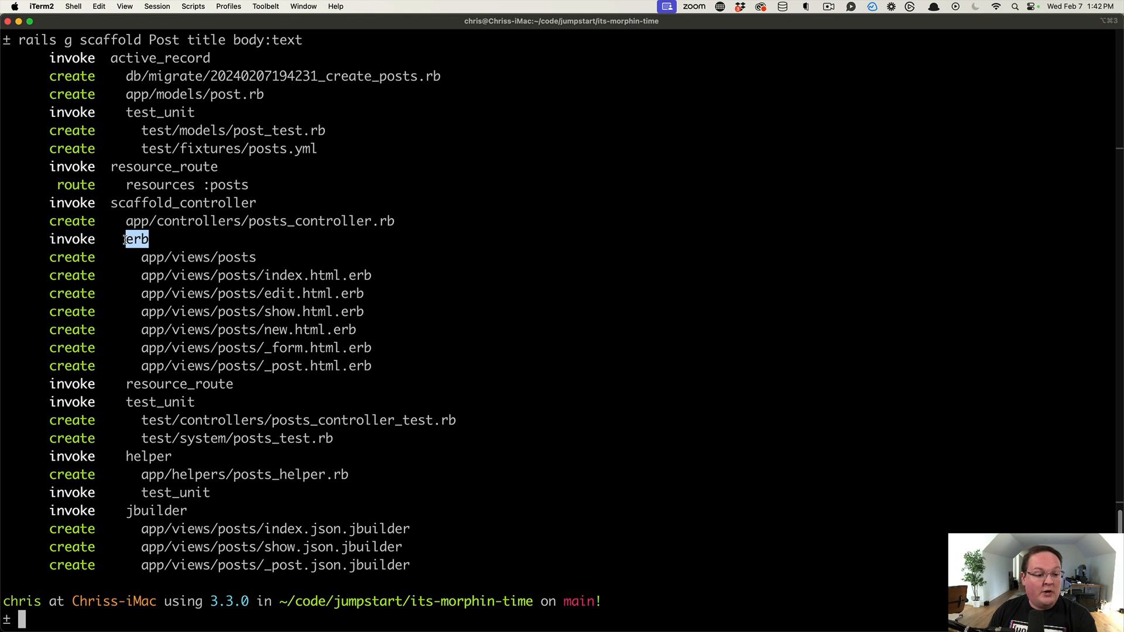
mouse_move(239, 397)
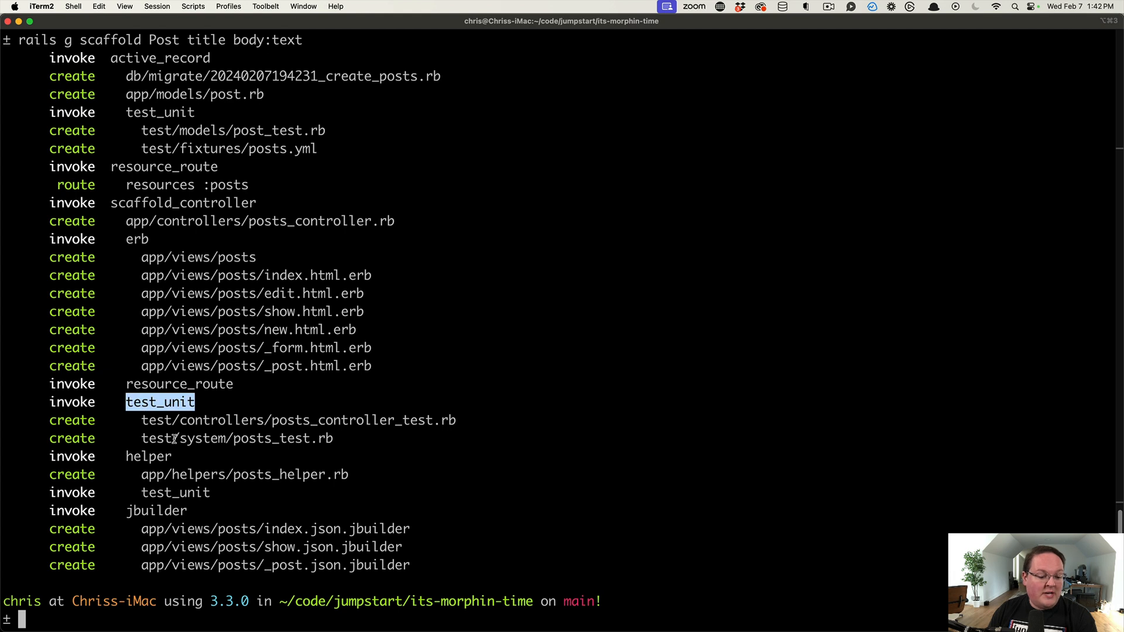
double_click(156, 511)
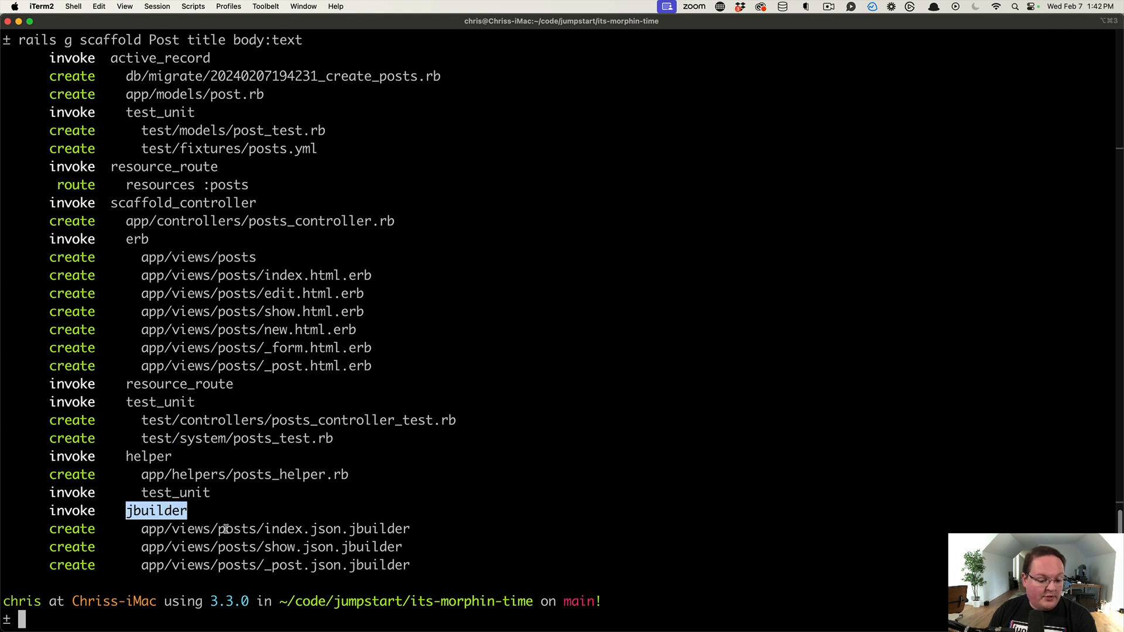
mouse_move(327, 542)
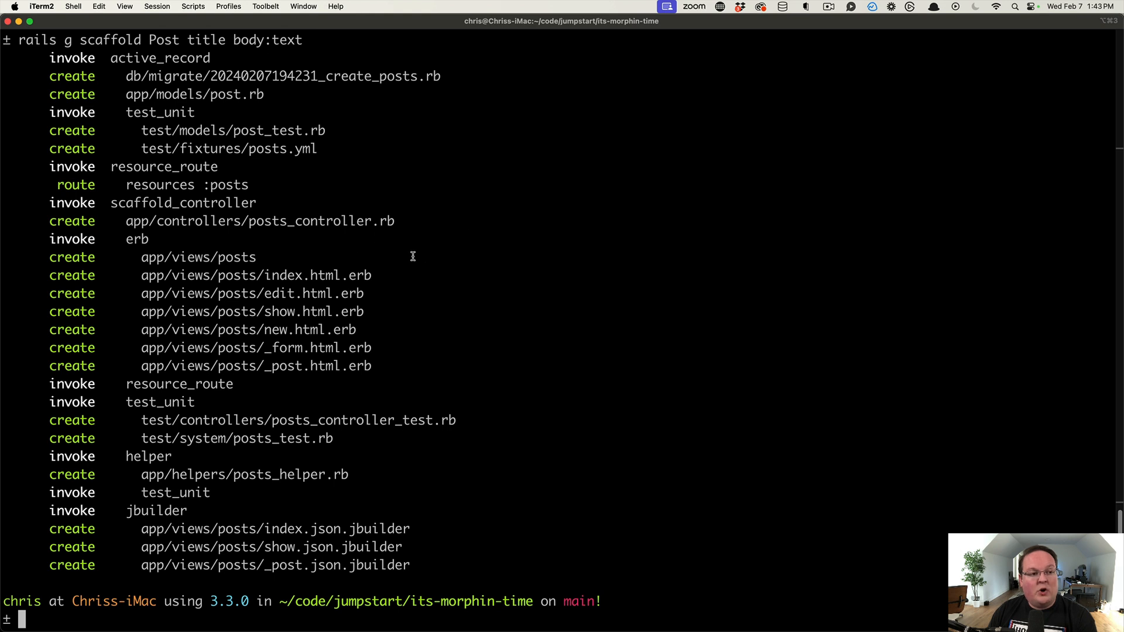
double_click(110, 40)
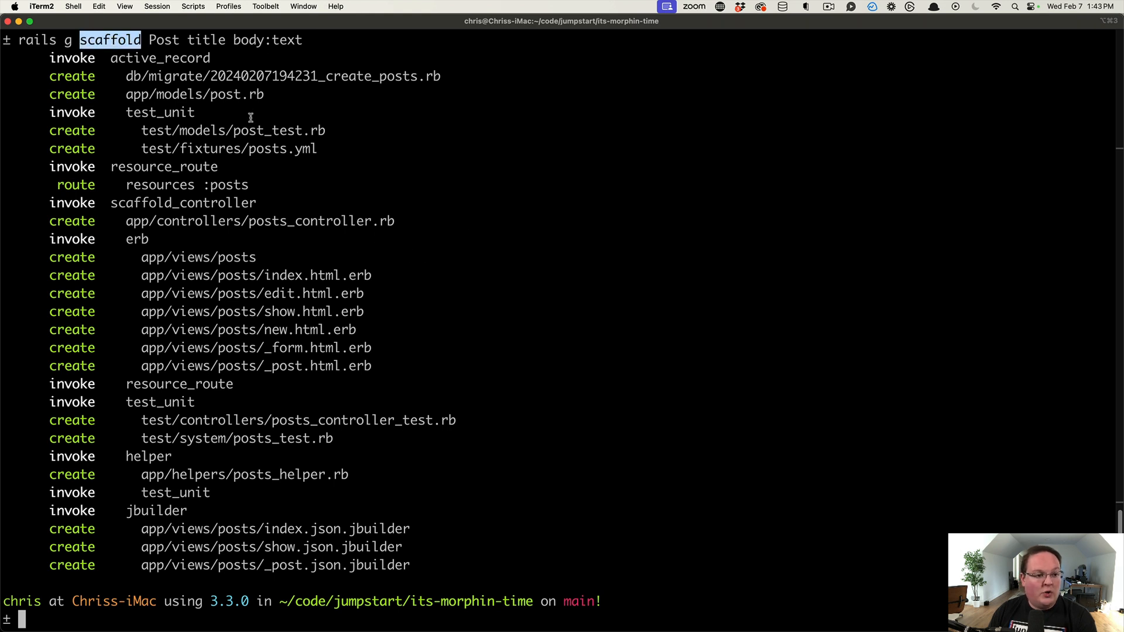
mouse_move(250, 138)
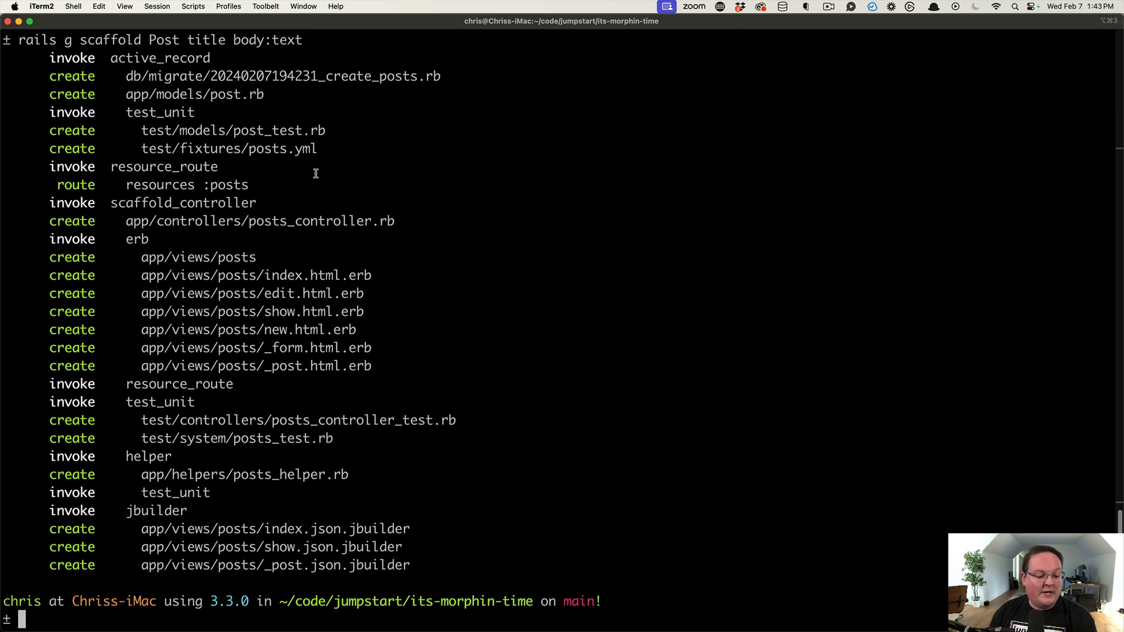
mouse_move(145, 311)
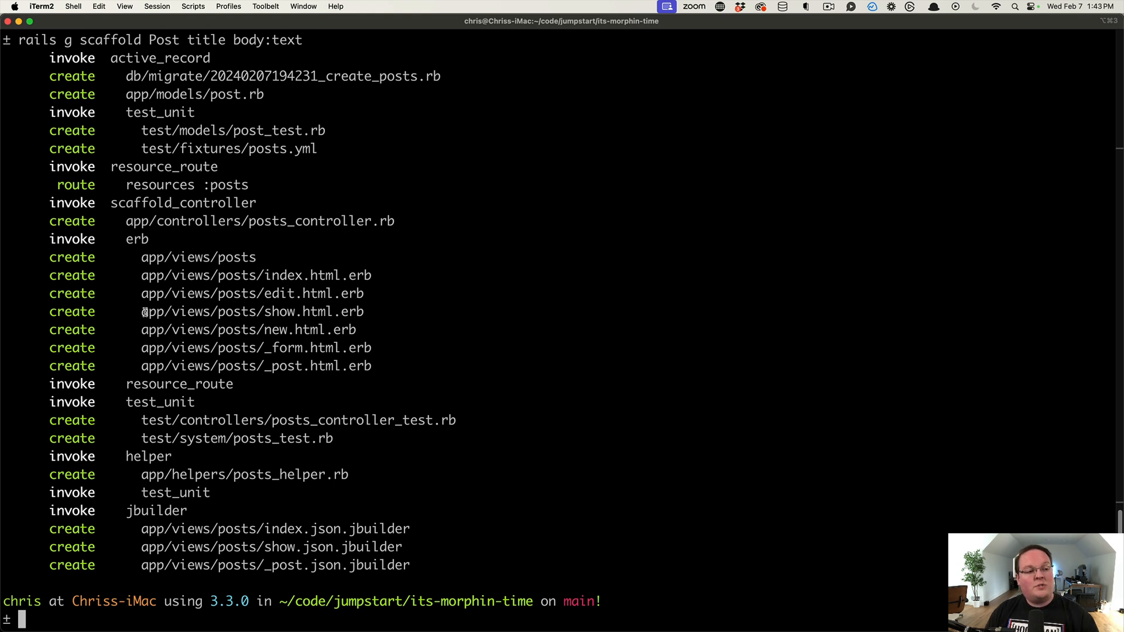
Start a new command with 'rails' at the prompt below the scaffold output.
type("rails")
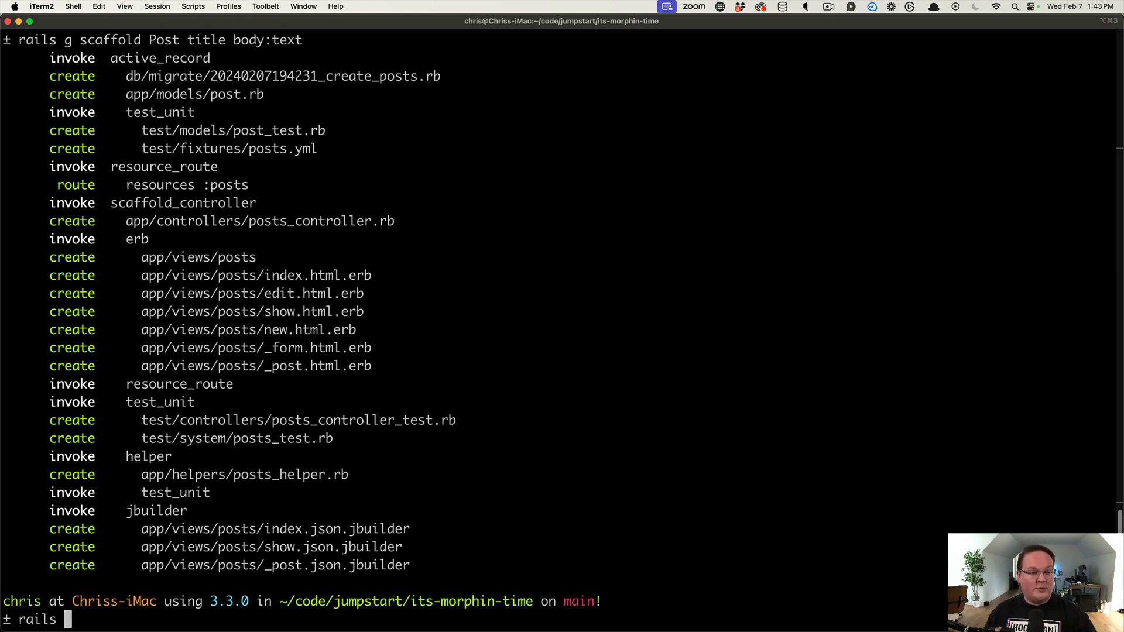
Extend the command to 'rails g gene' toward a custom generator name.
type("g")
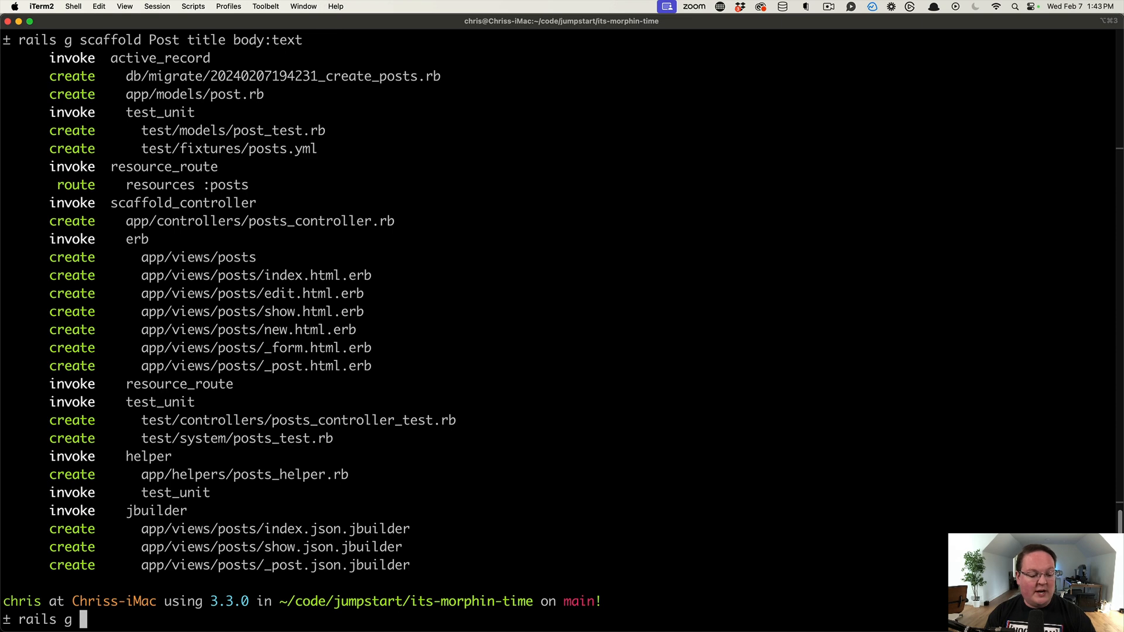
type("gene")
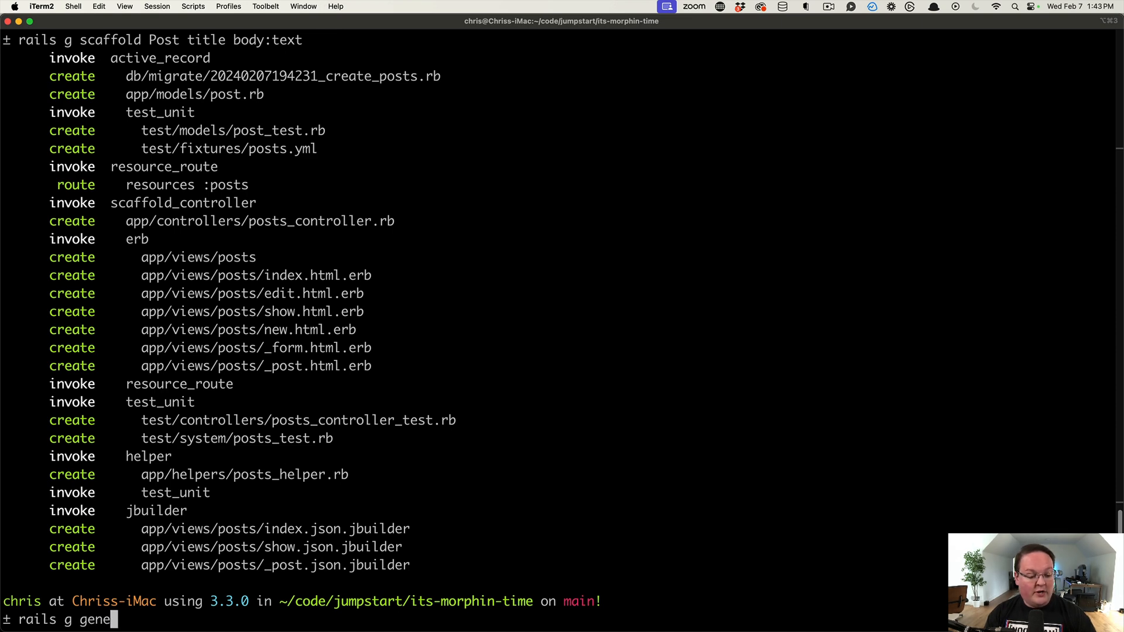